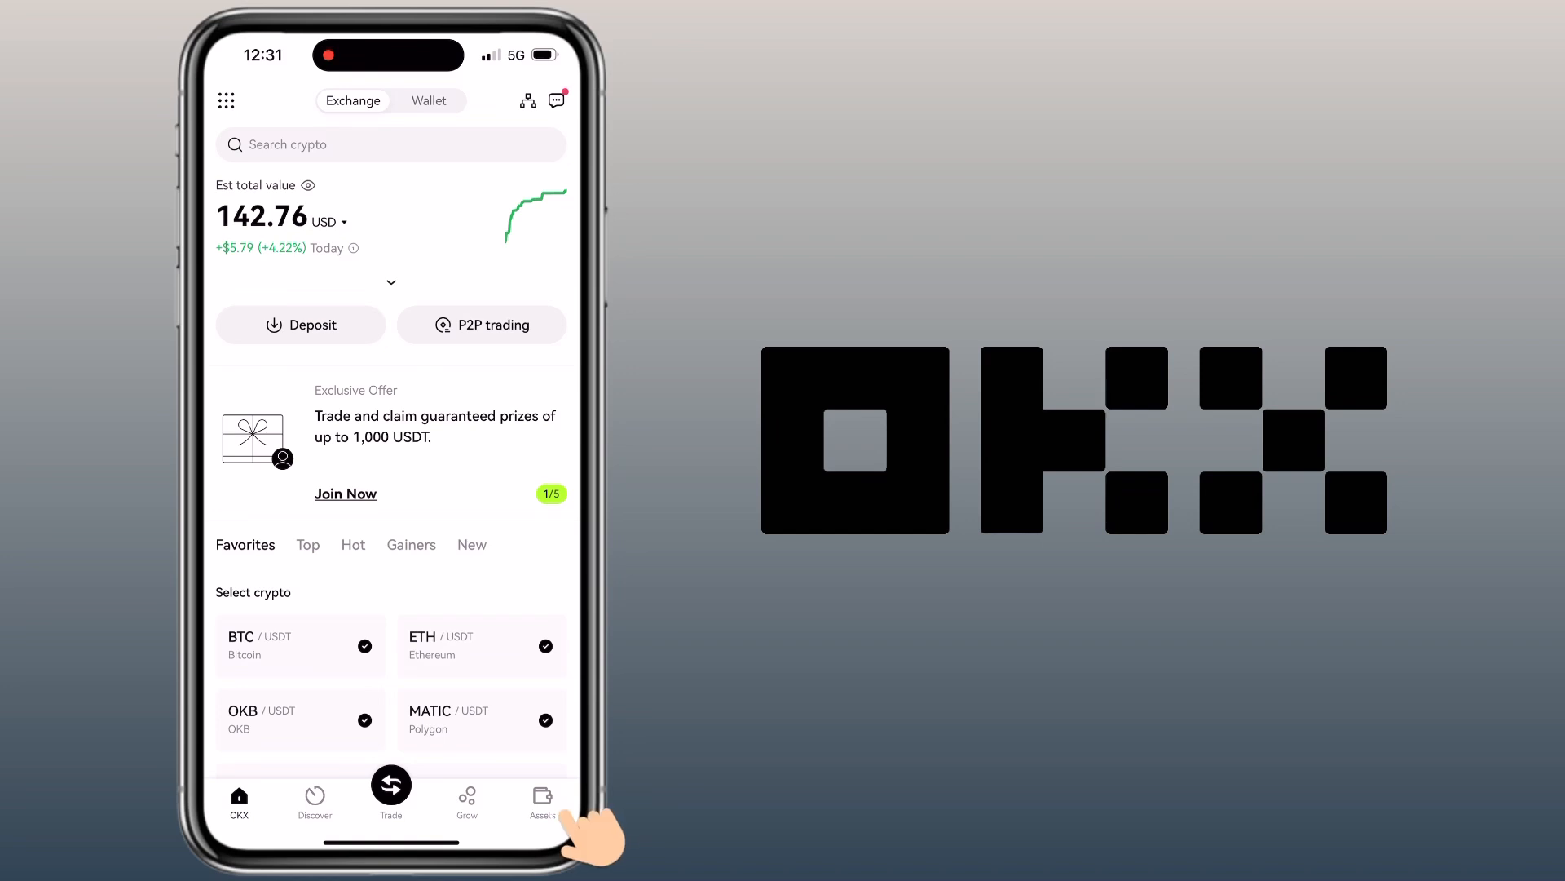
Start a crypto withdrawal from the OKX Assets overview
{"action": "left_click", "coordinate": [542, 801]}
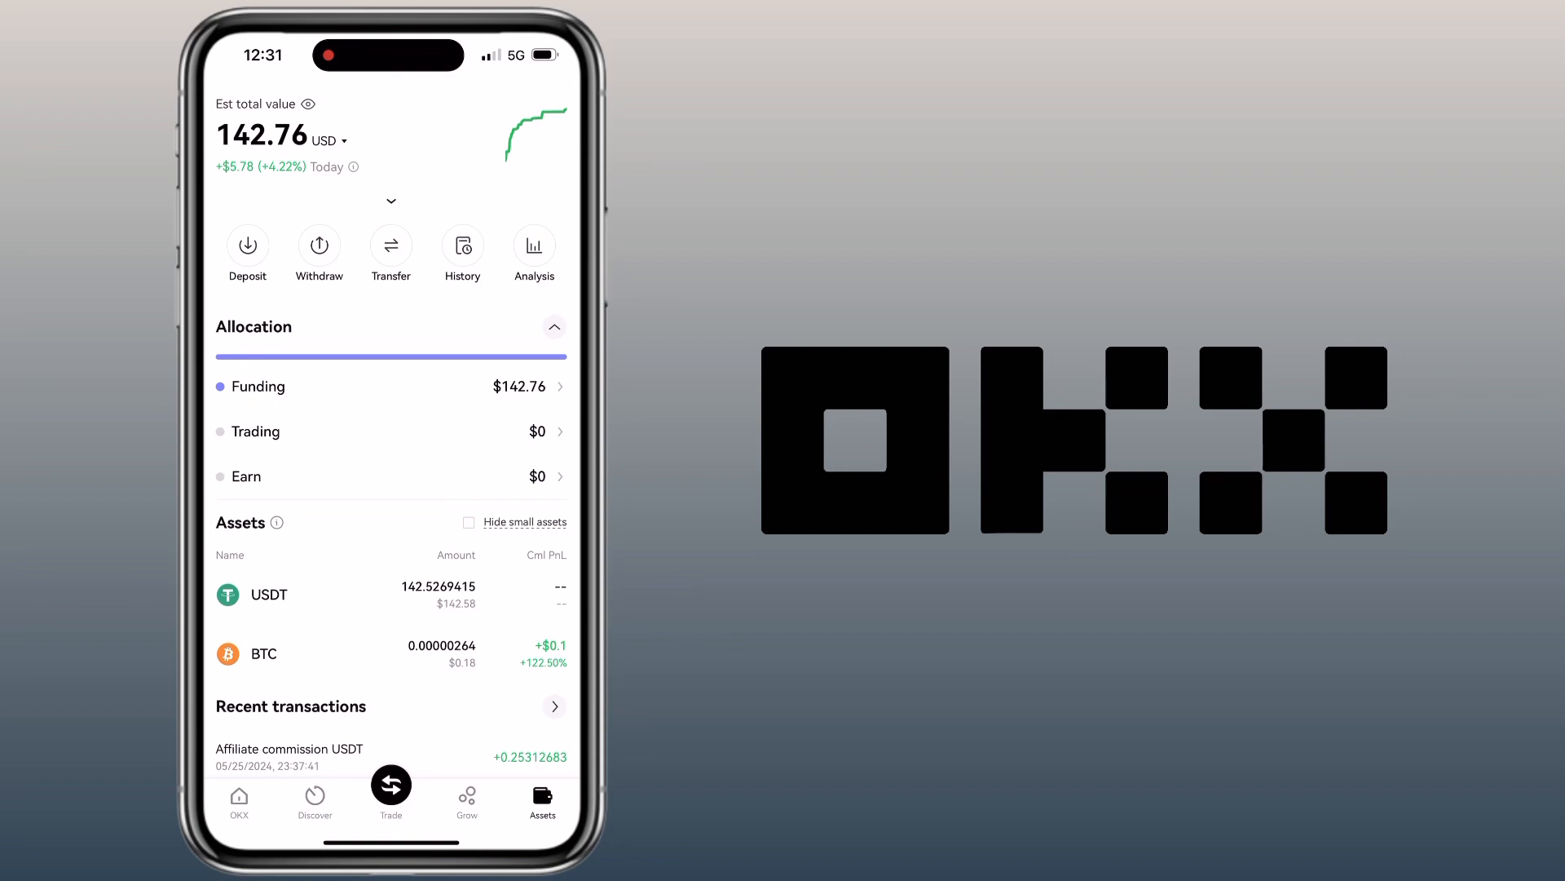
{"action": "left_click", "coordinate": [319, 248]}
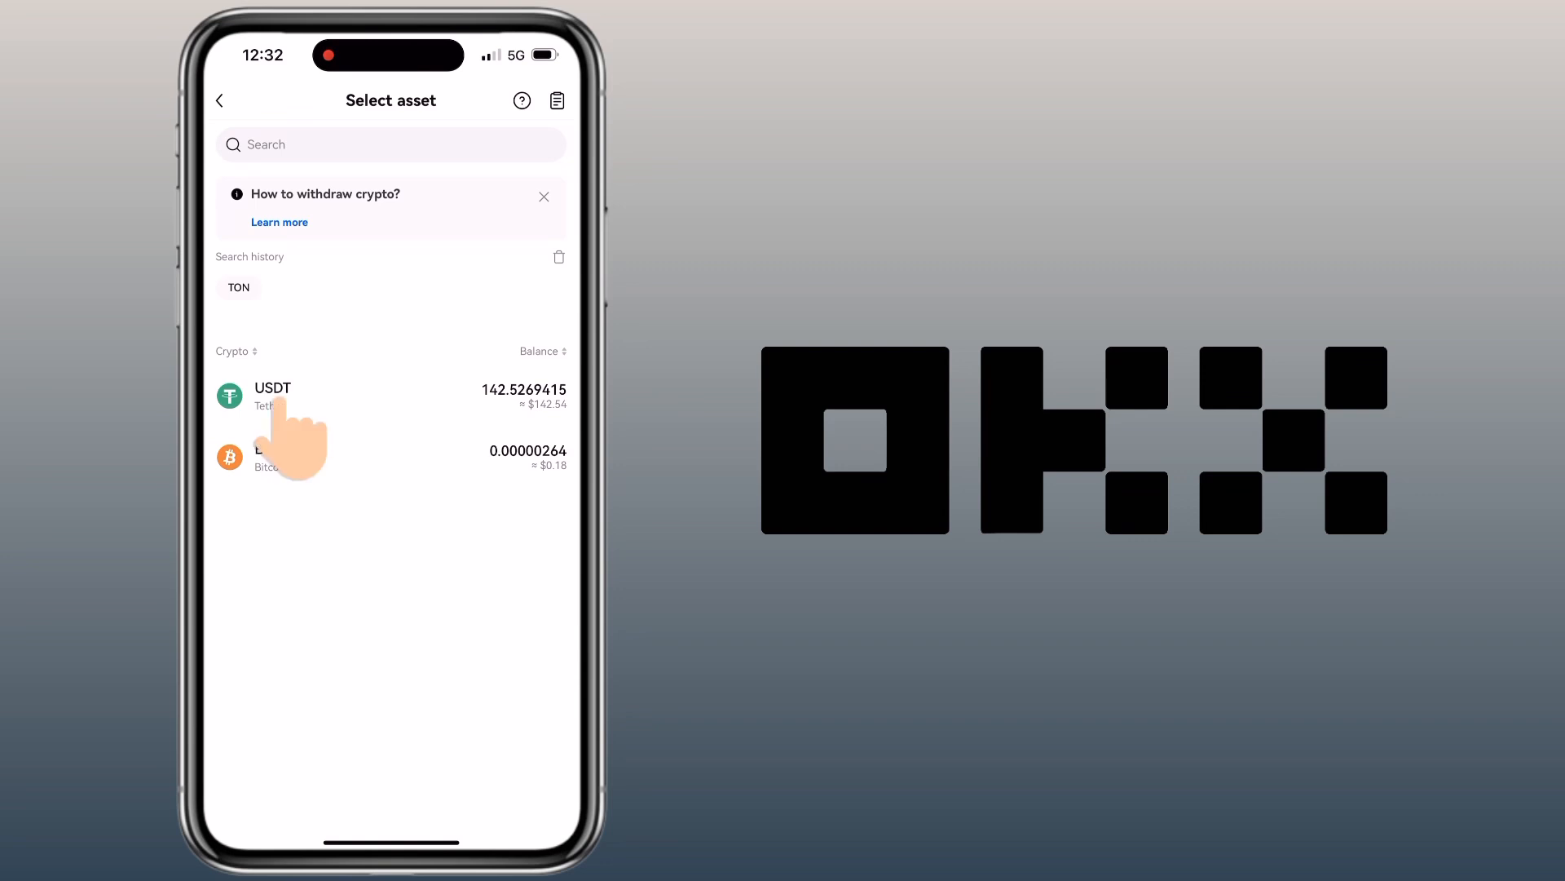
Pick USDT and the On-chain withdrawal method
{"action": "left_click", "coordinate": [310, 396]}
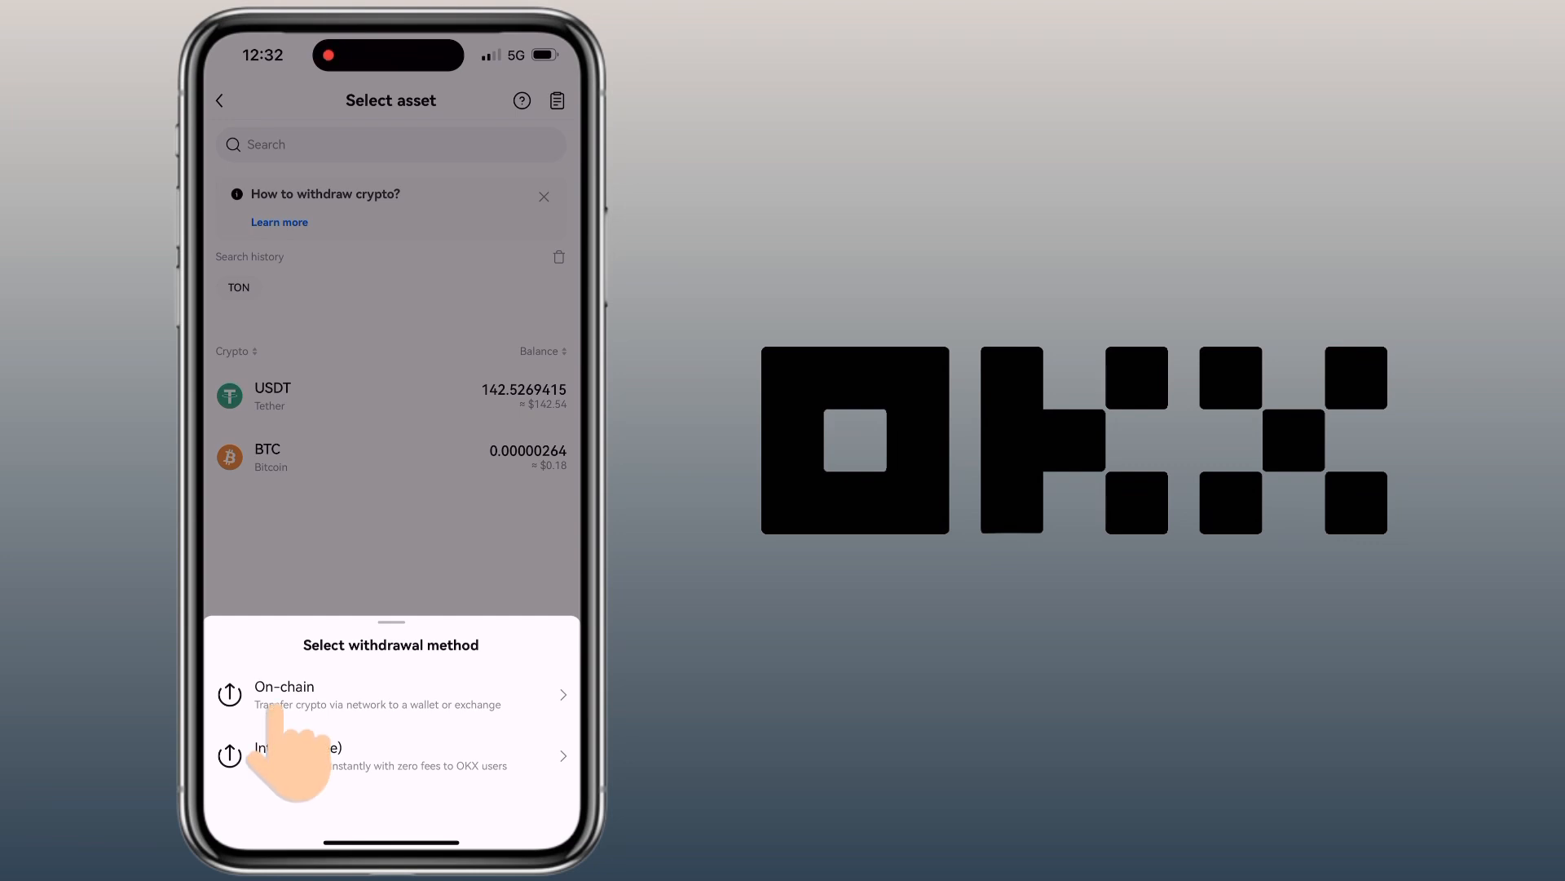
{"action": "left_click", "coordinate": [283, 694]}
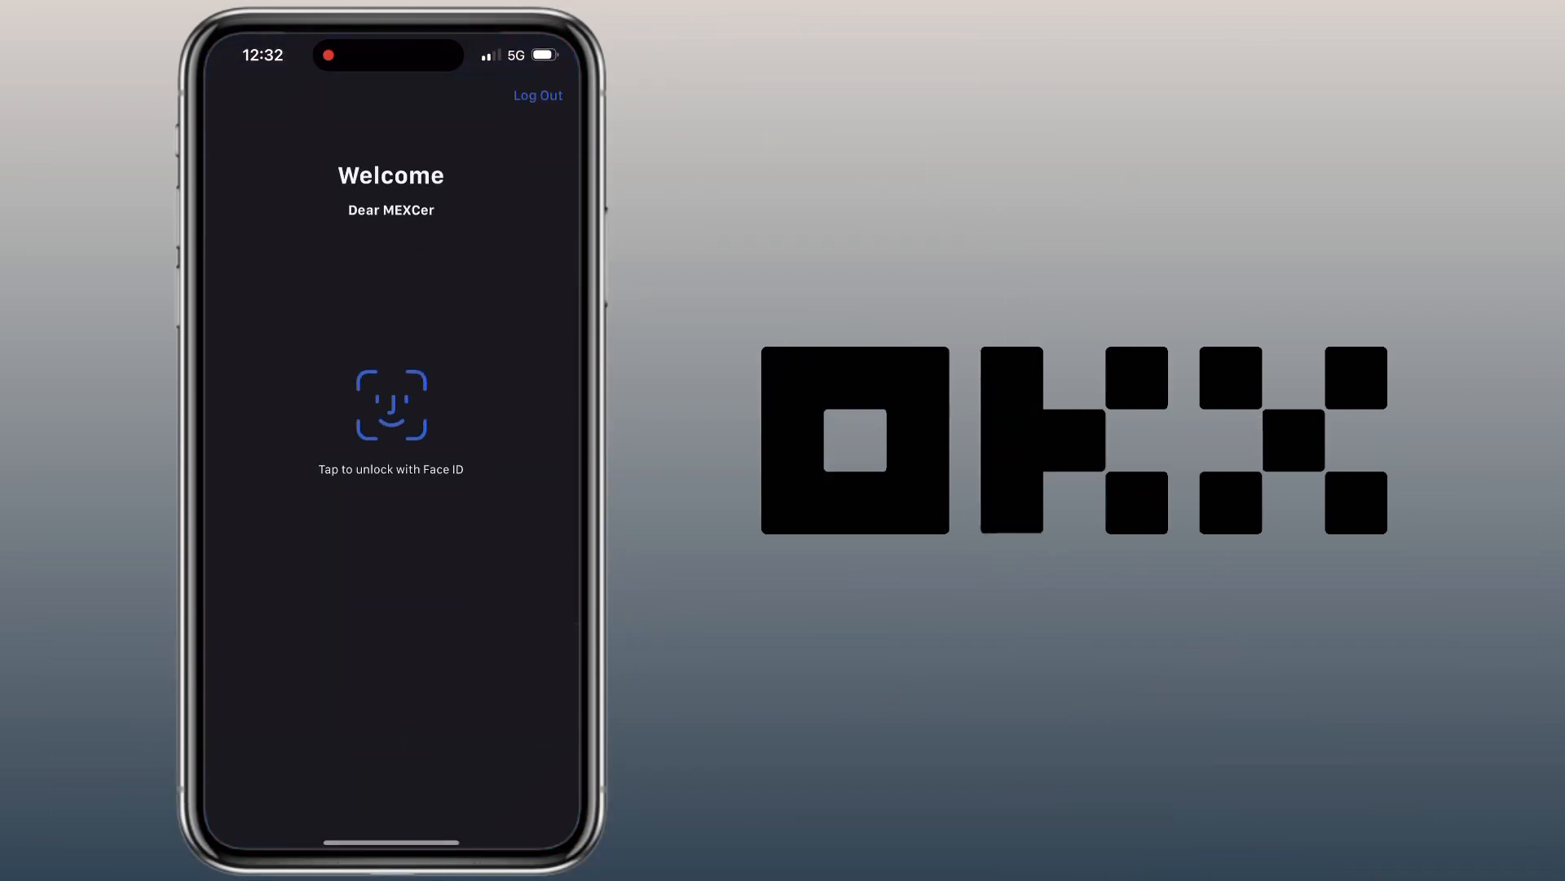
Unlock MEXC with Face ID and open a USDT deposit from search history
{"action": "left_click", "coordinate": [391, 404]}
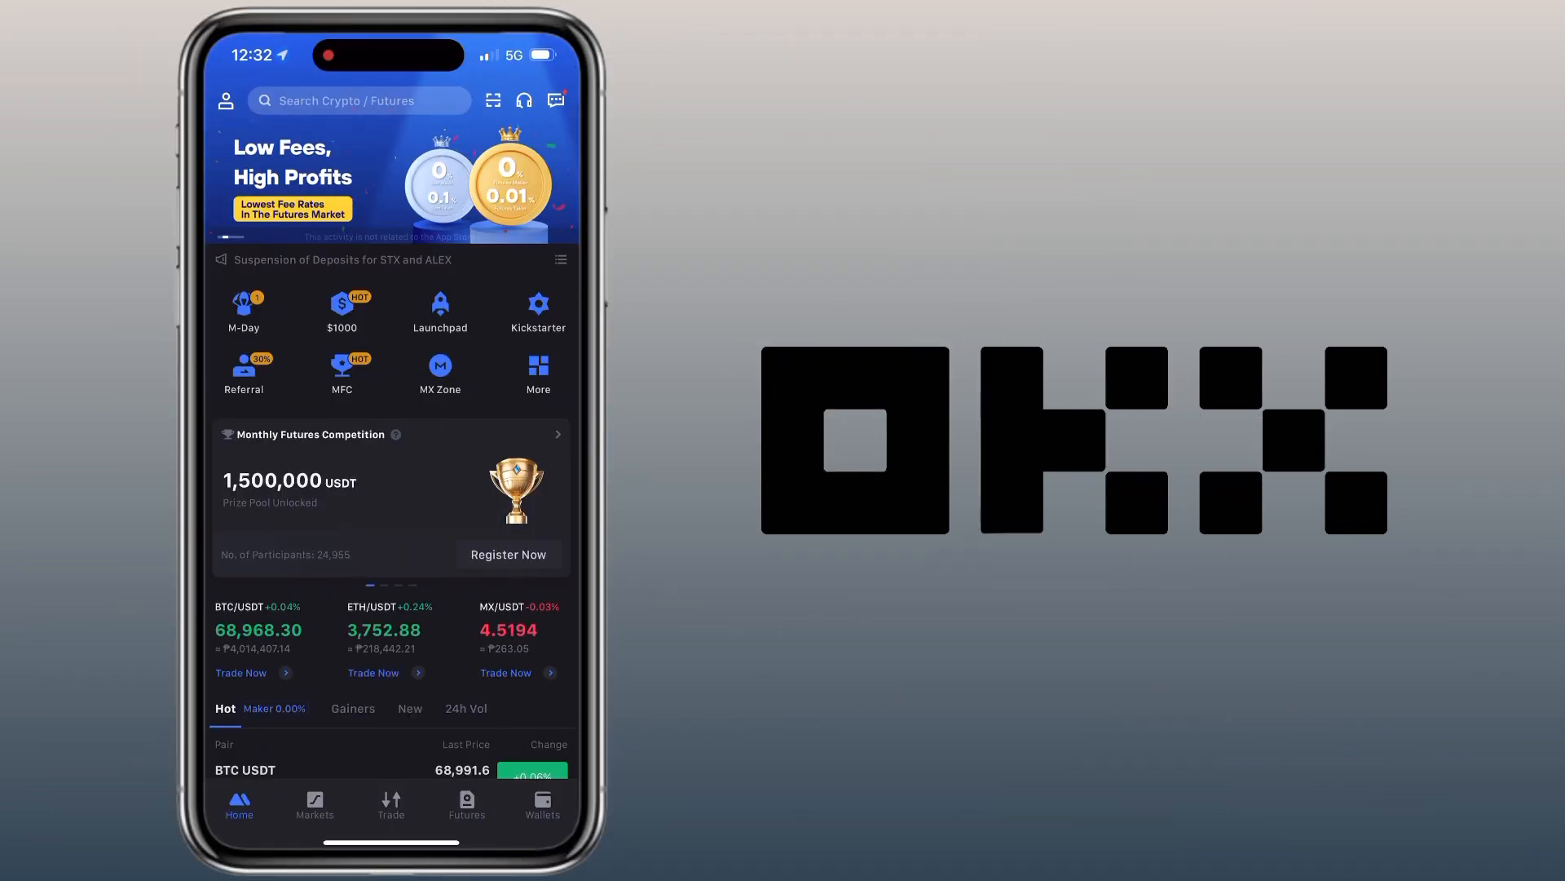
{"action": "left_click", "coordinate": [360, 99]}
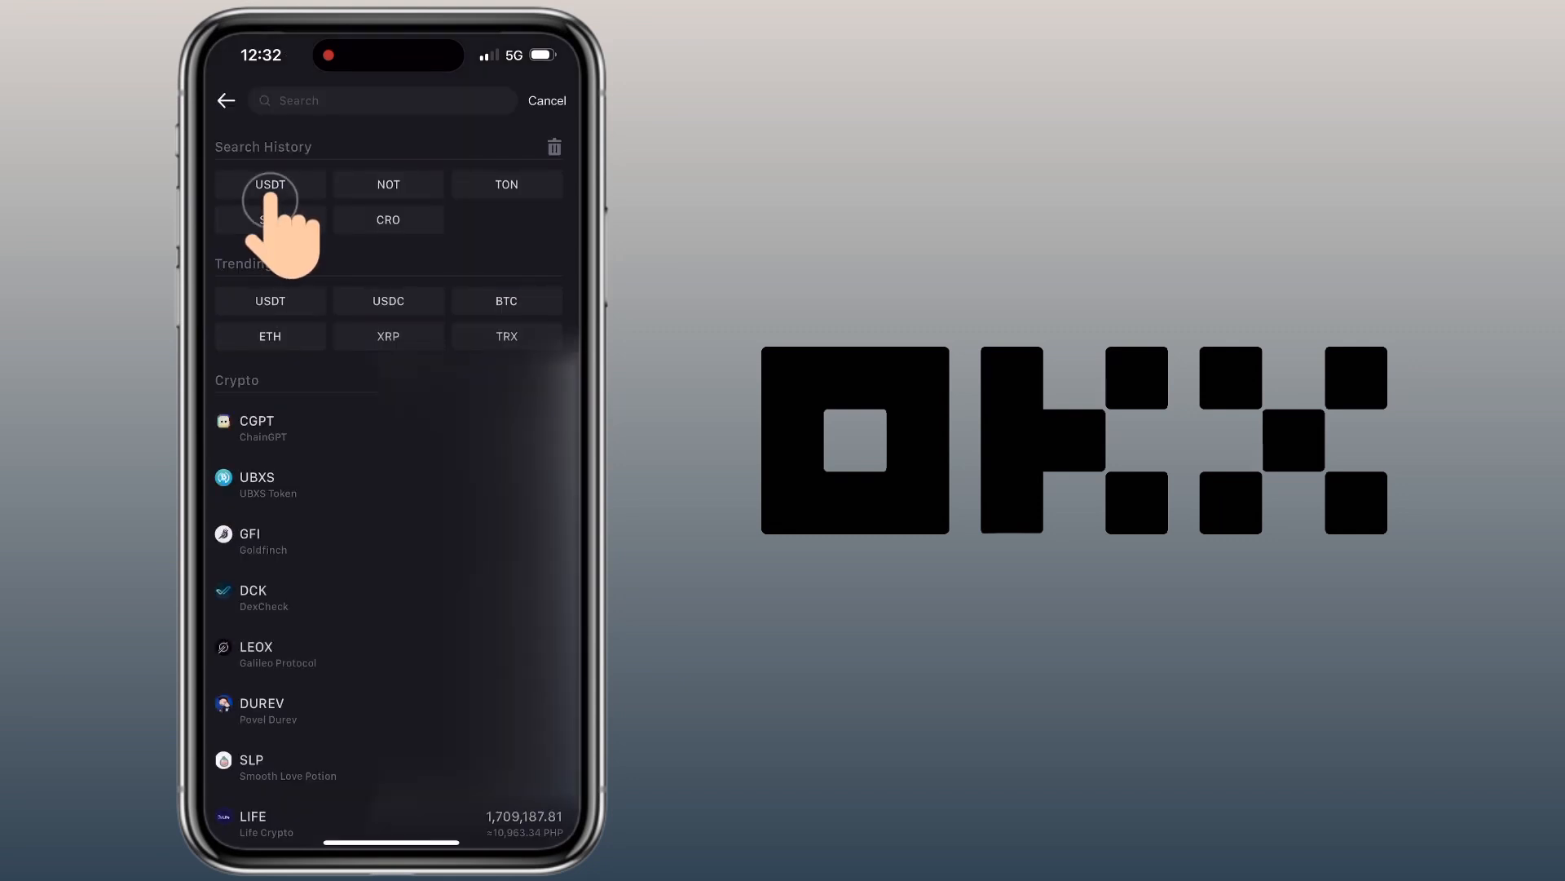
{"action": "left_click", "coordinate": [270, 184]}
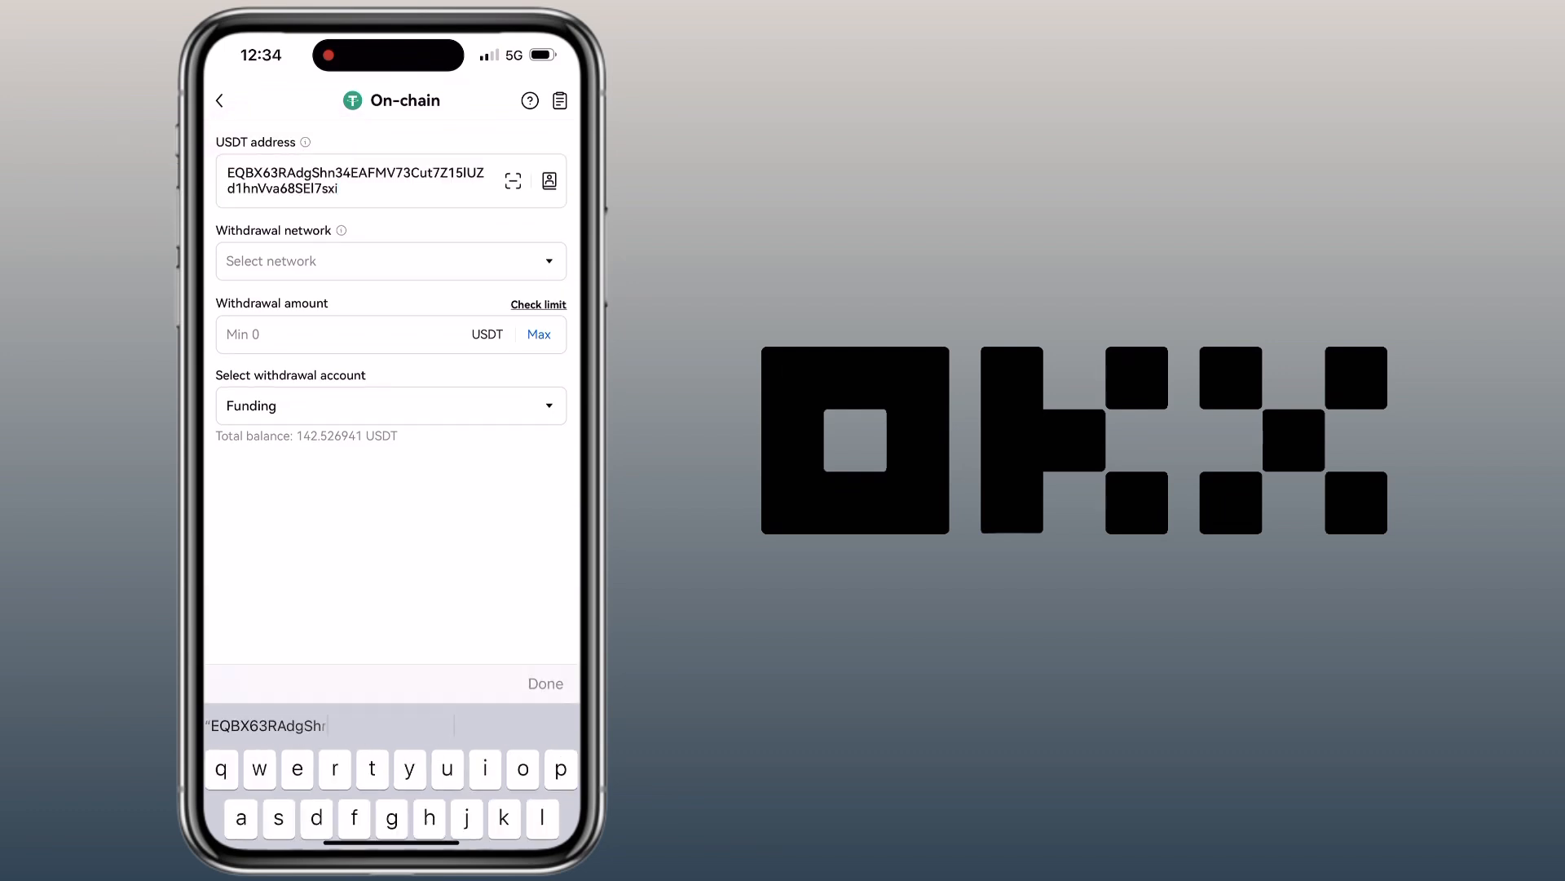
Set network USDT-TON, comment 197820, Max amount, and Funding as the withdrawal account
{"action": "left_click", "coordinate": [389, 261]}
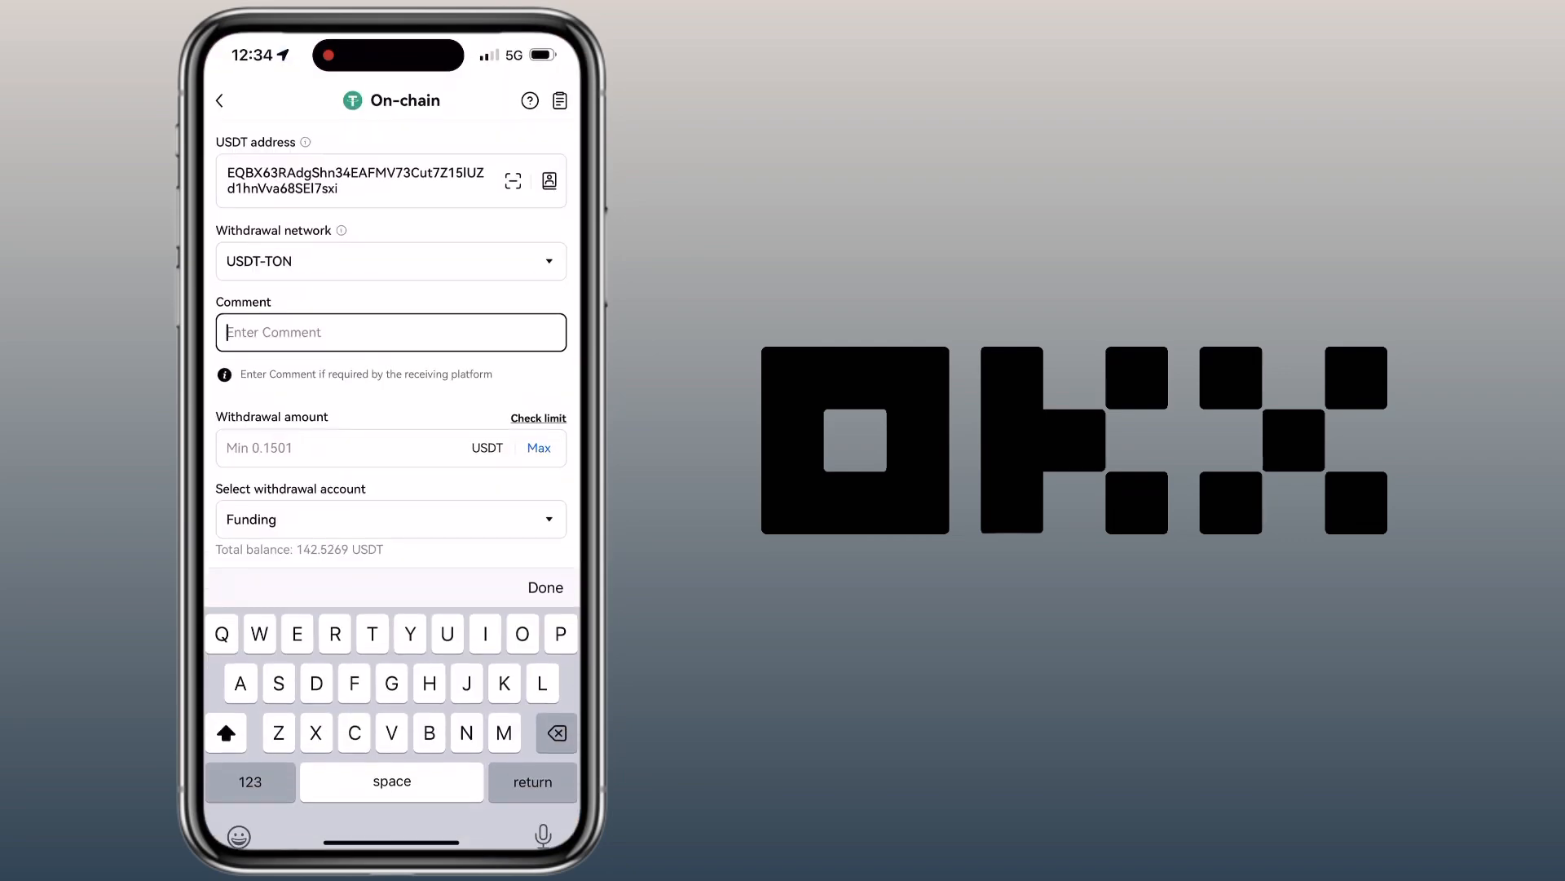
{"action": "type", "text": "197820"}
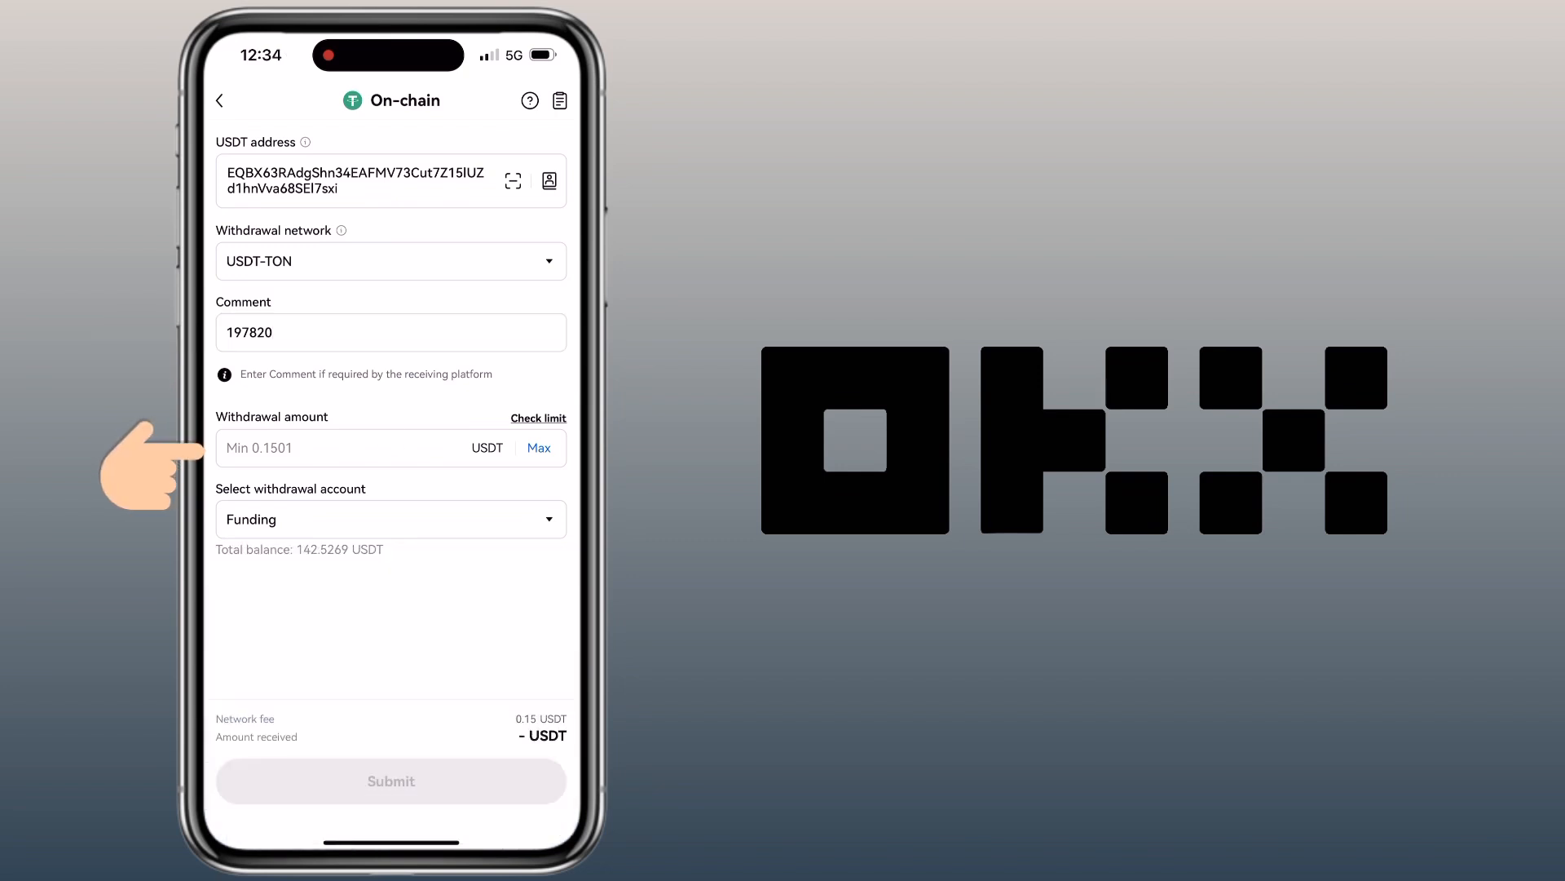
{"action": "left_click", "coordinate": [538, 447]}
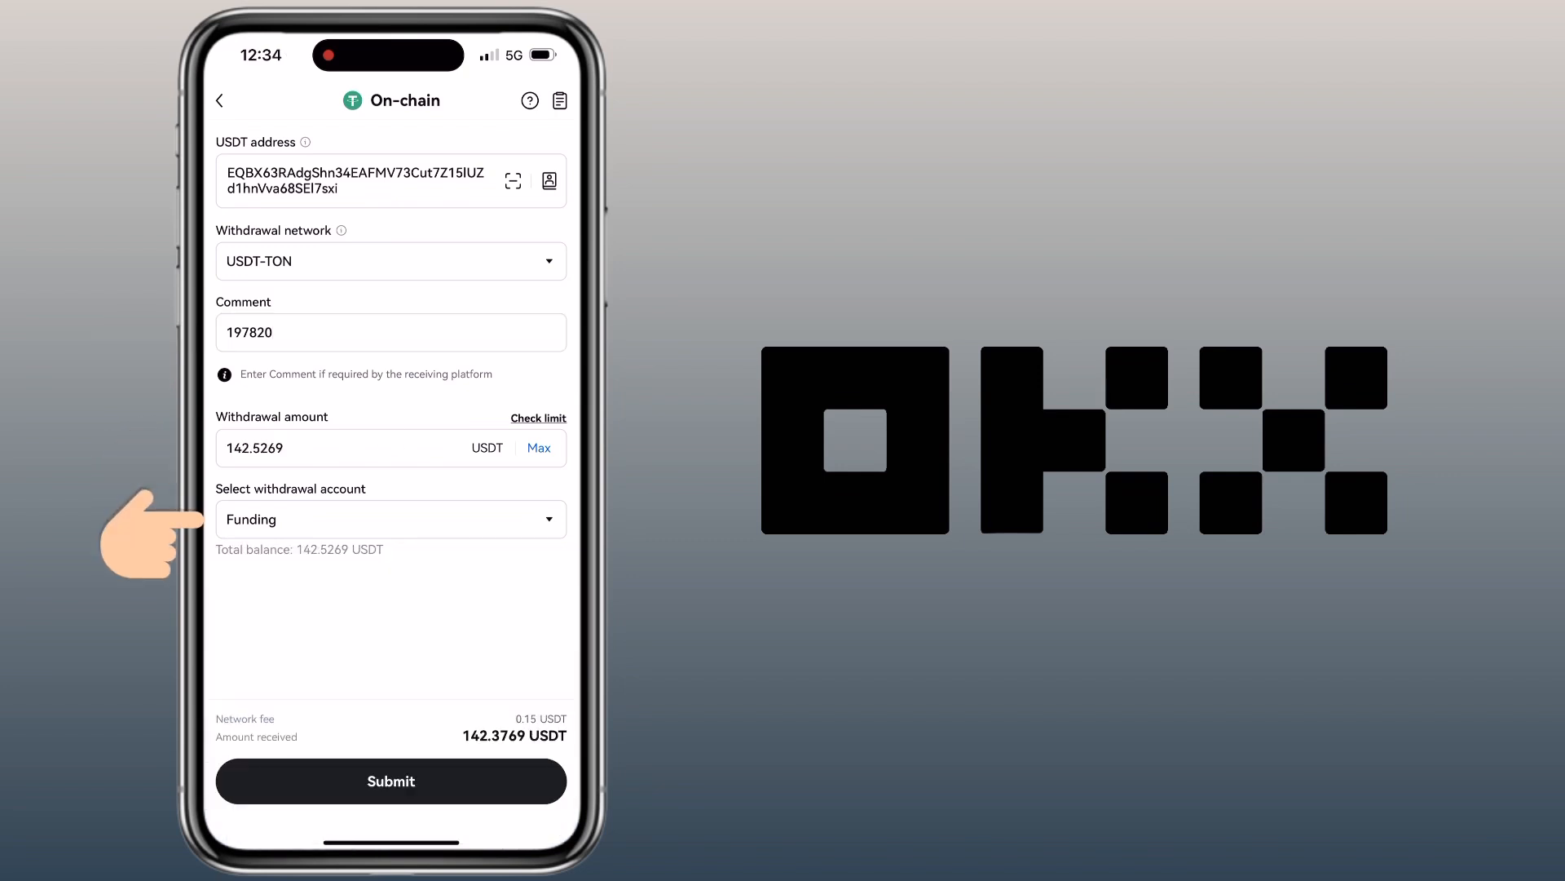
{"action": "left_click", "coordinate": [391, 518]}
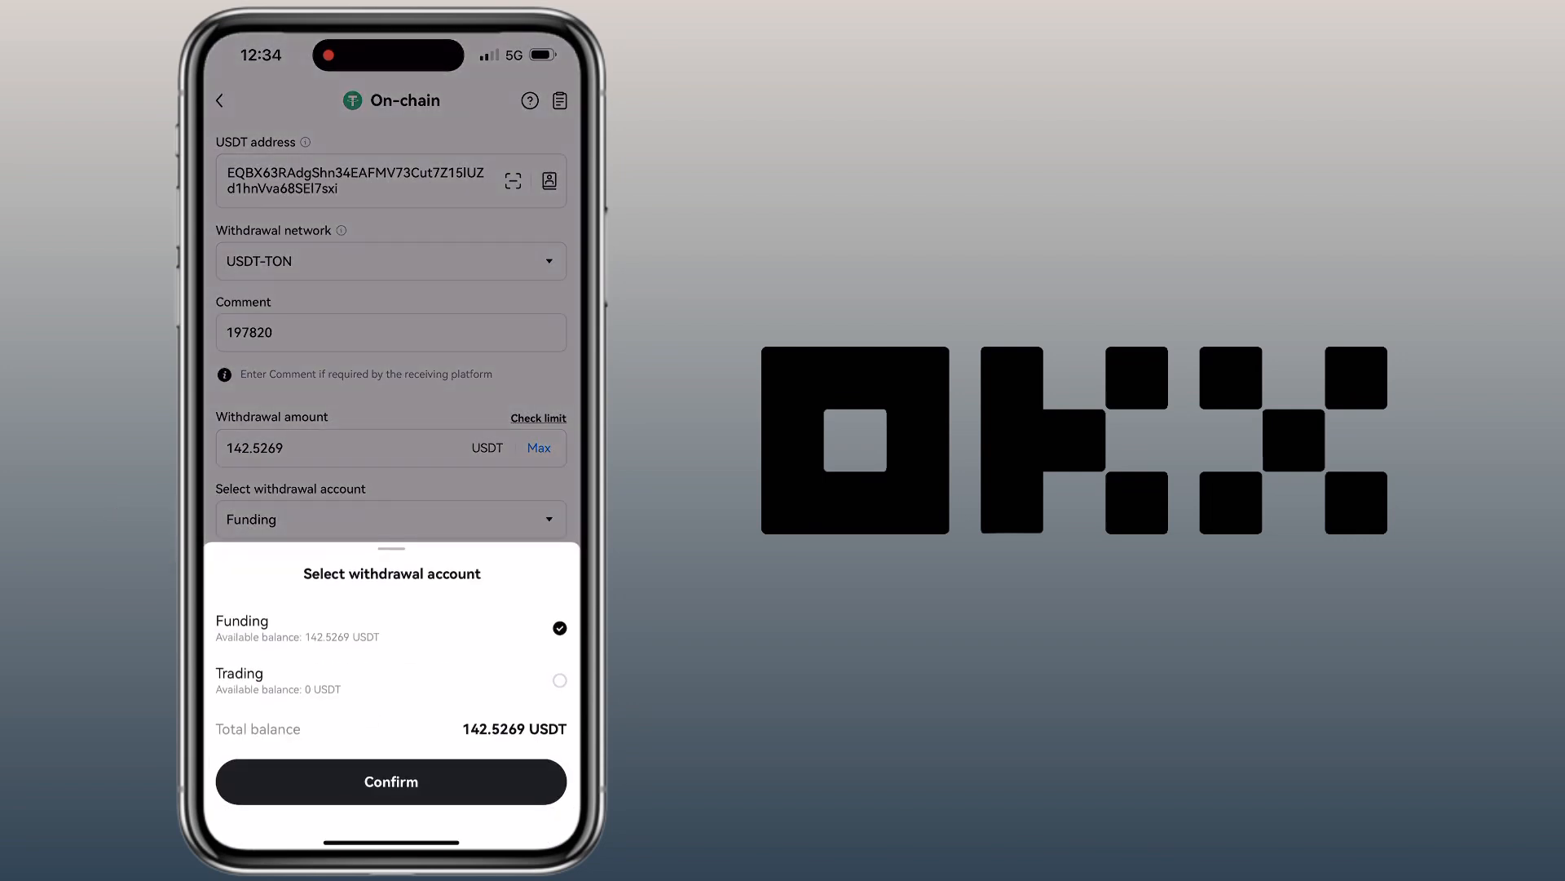
{"action": "left_click", "coordinate": [390, 781]}
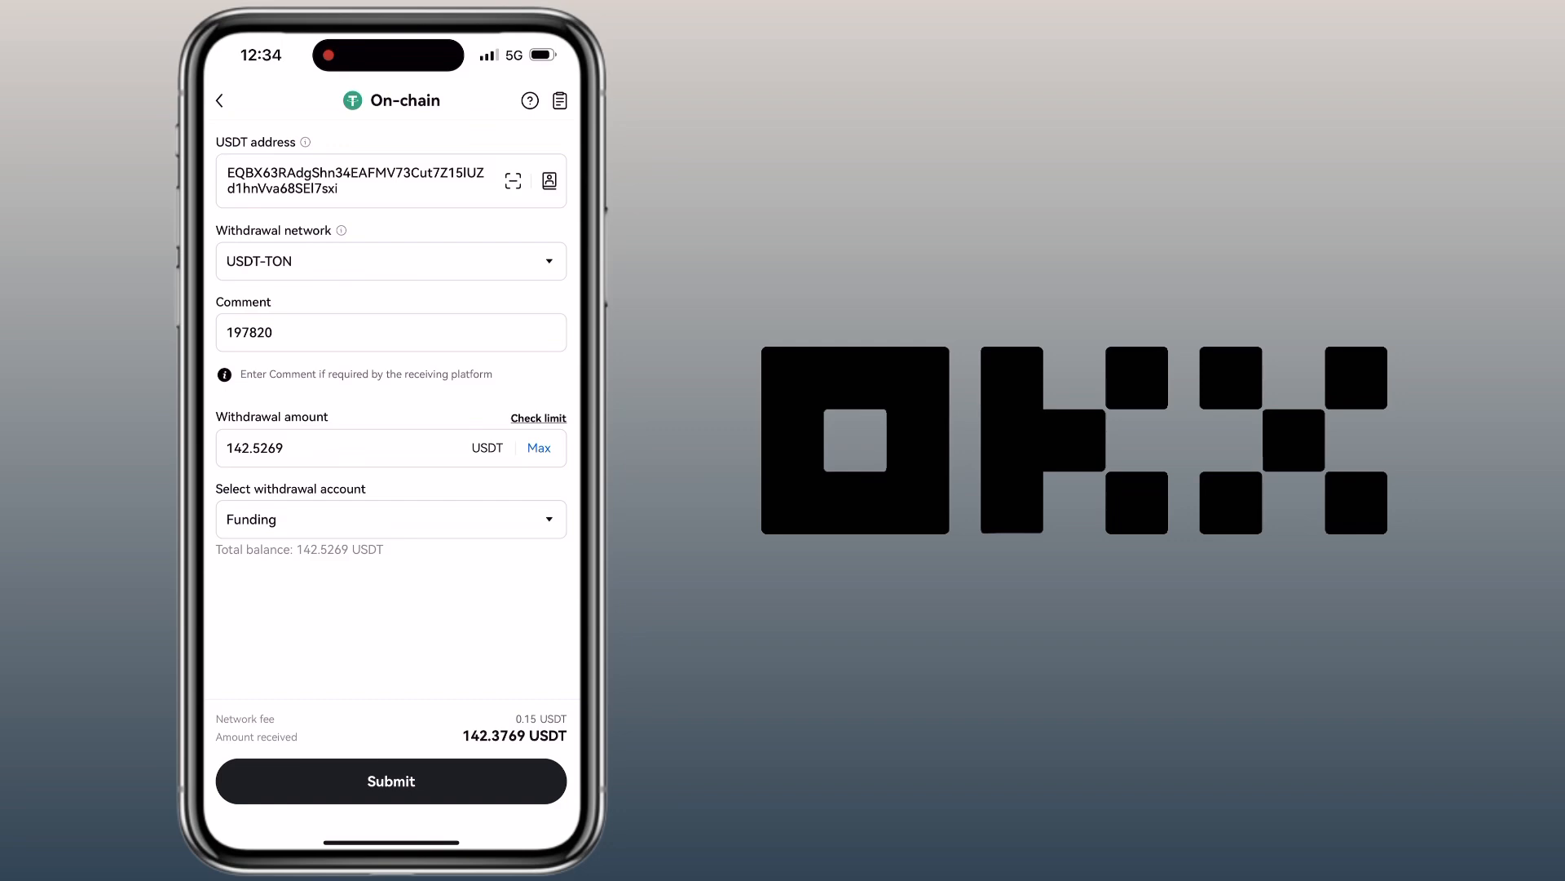
Submit the 142.5269 USDT withdrawal, accept risks, confirm details and security authentication
{"action": "left_click", "coordinate": [390, 781]}
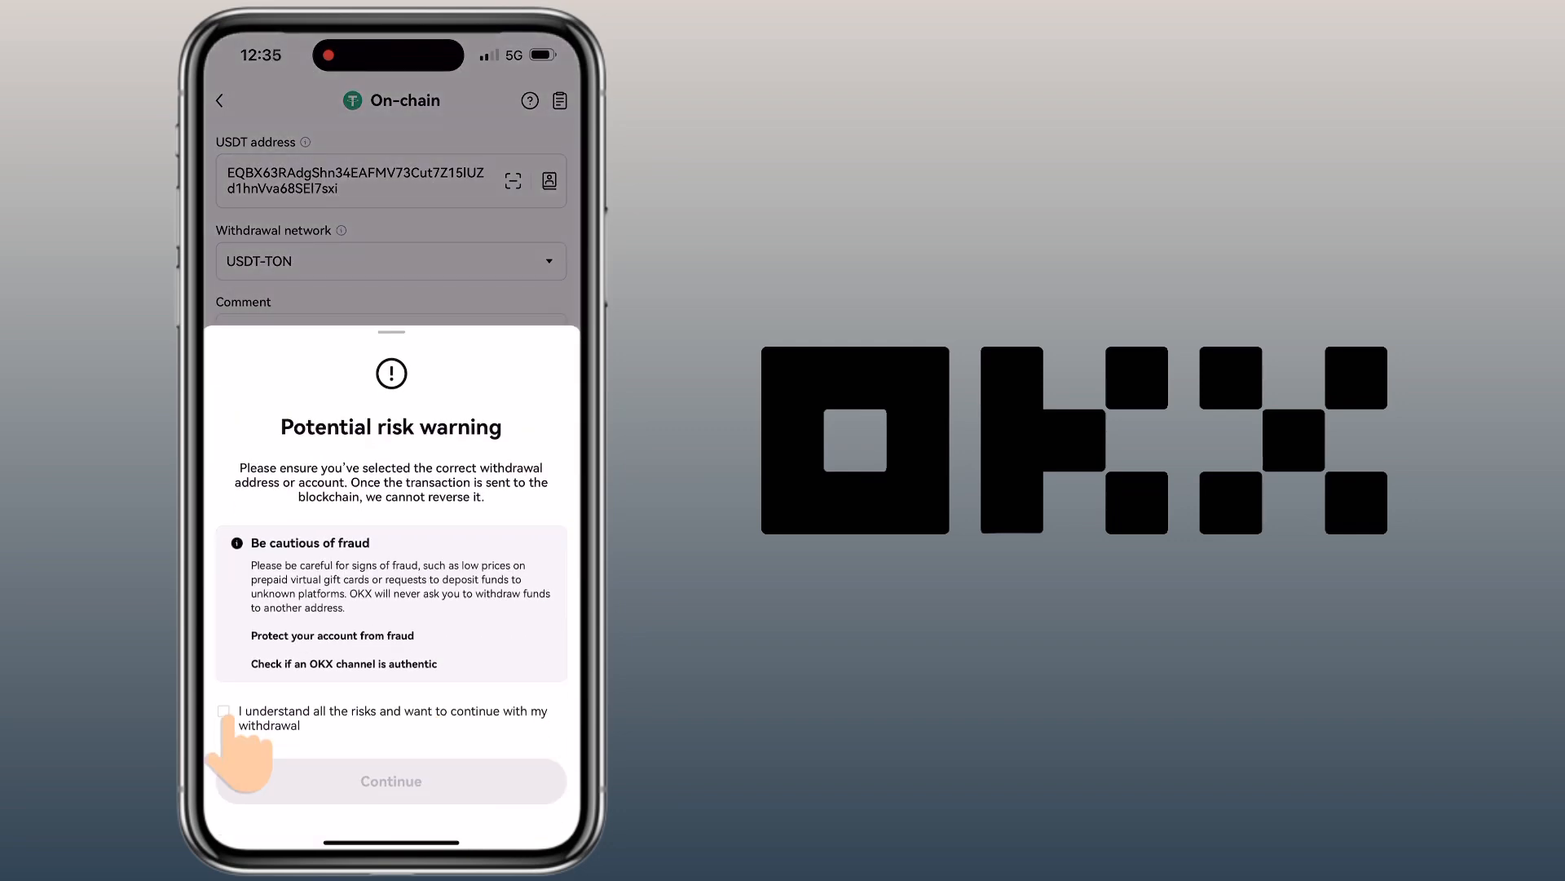
{"action": "left_click", "coordinate": [223, 711]}
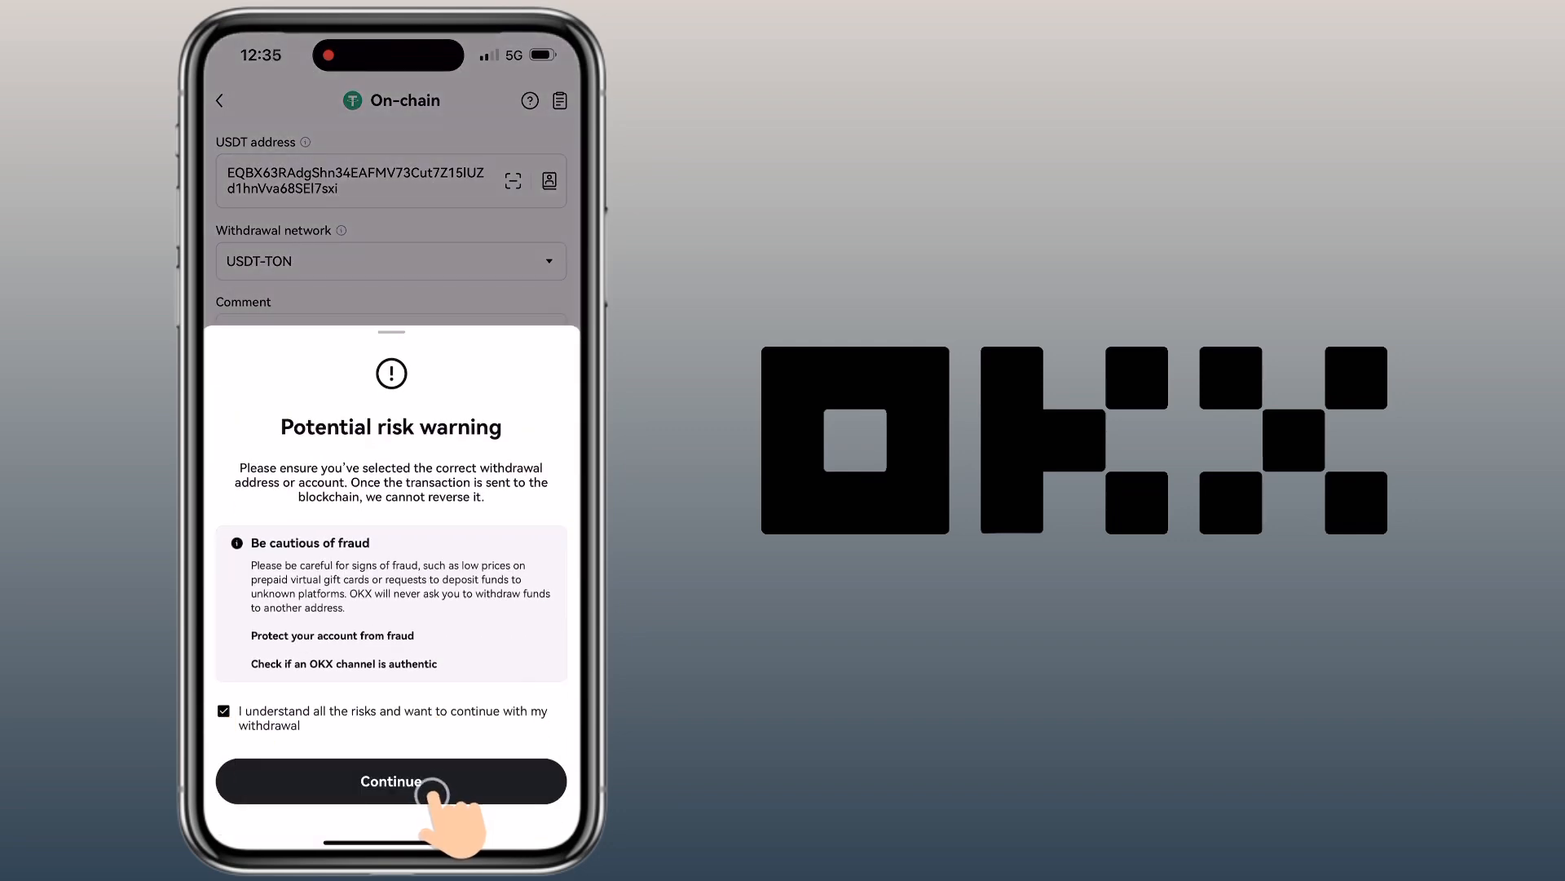
{"action": "left_click", "coordinate": [391, 781]}
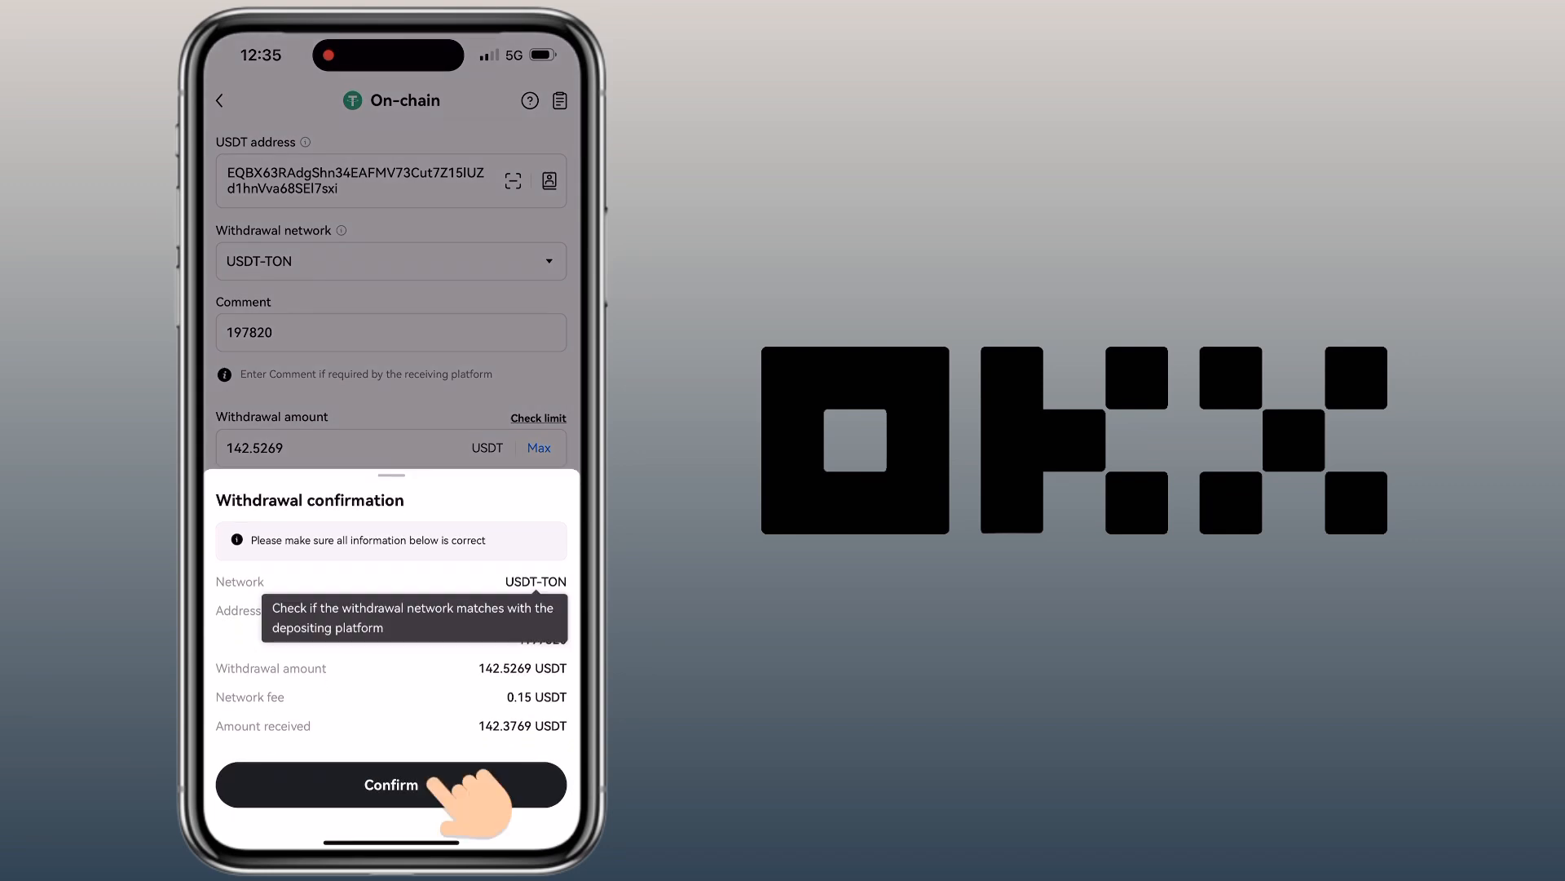
{"action": "left_click", "coordinate": [390, 784]}
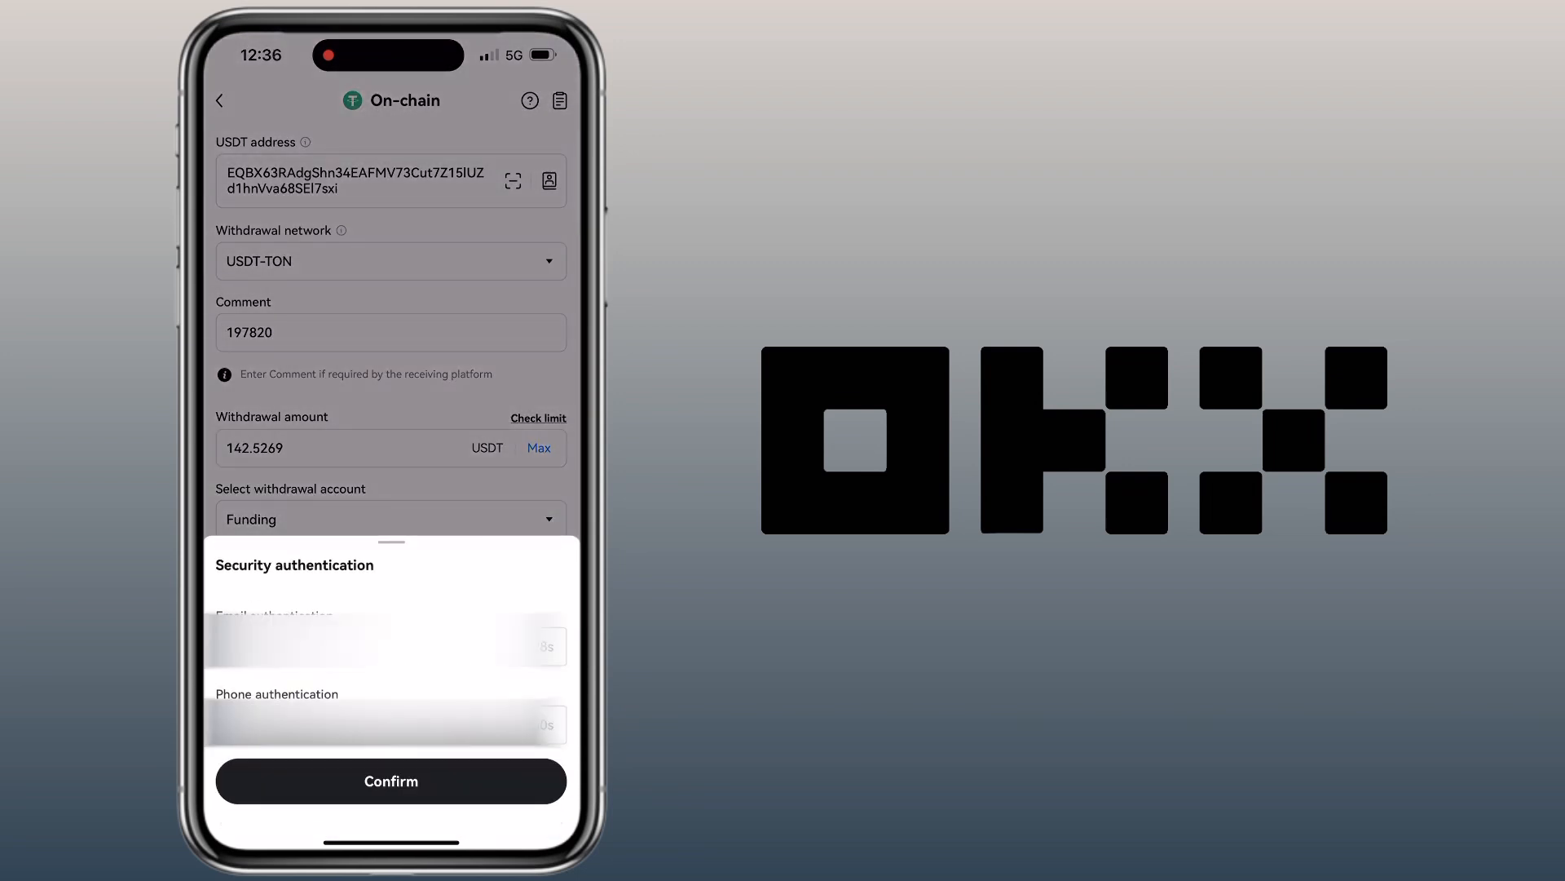
{"action": "left_click", "coordinate": [391, 779]}
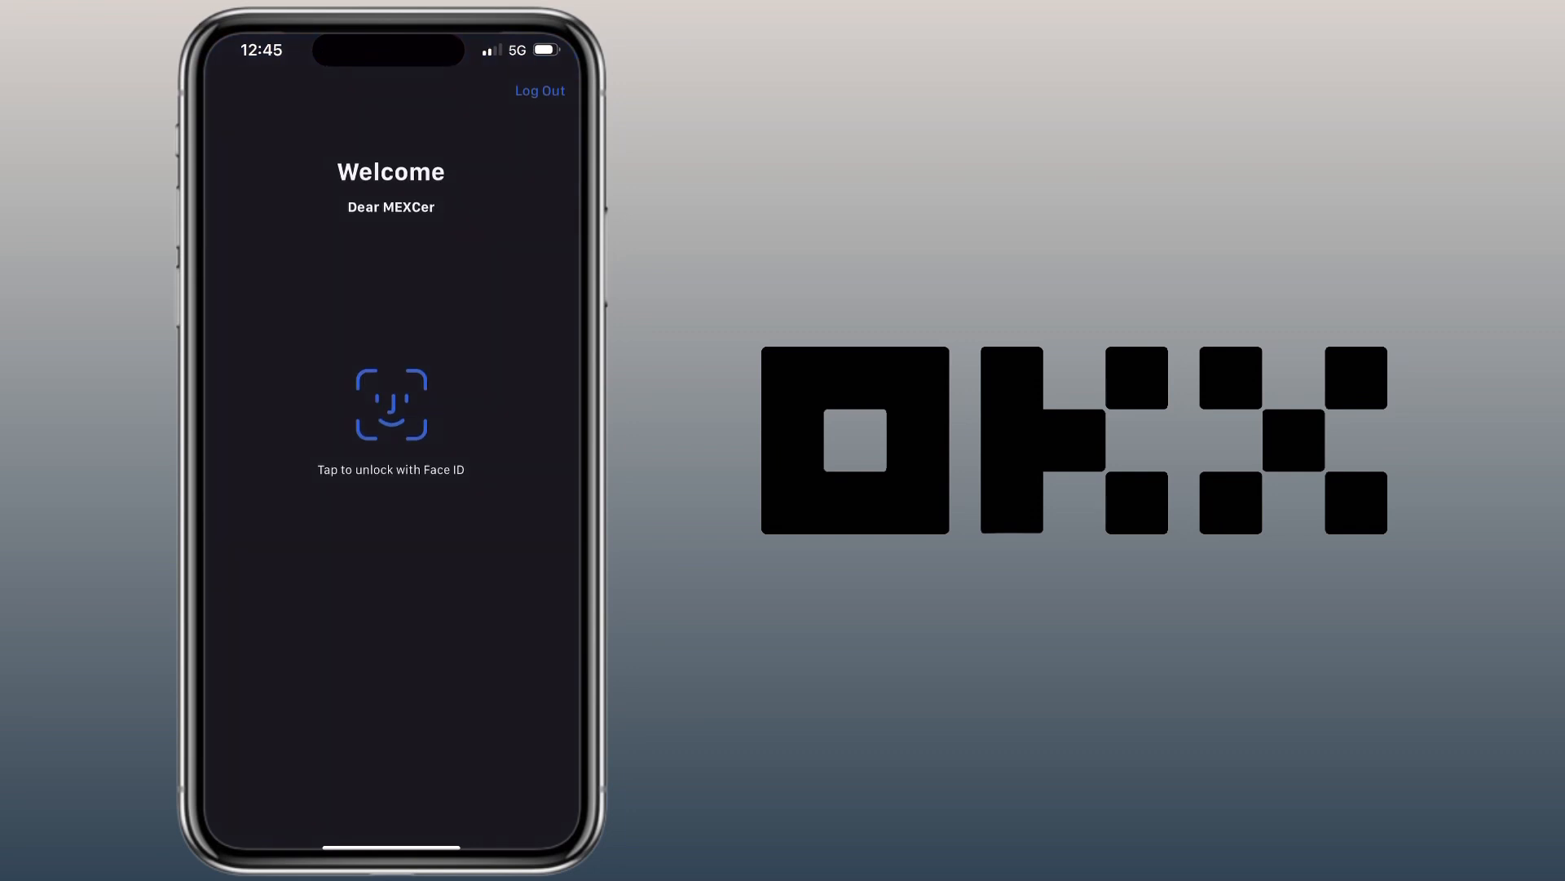
Unlock MEXC and open the successful 142.3769 USDT TON deposit details
{"action": "left_click", "coordinate": [390, 404]}
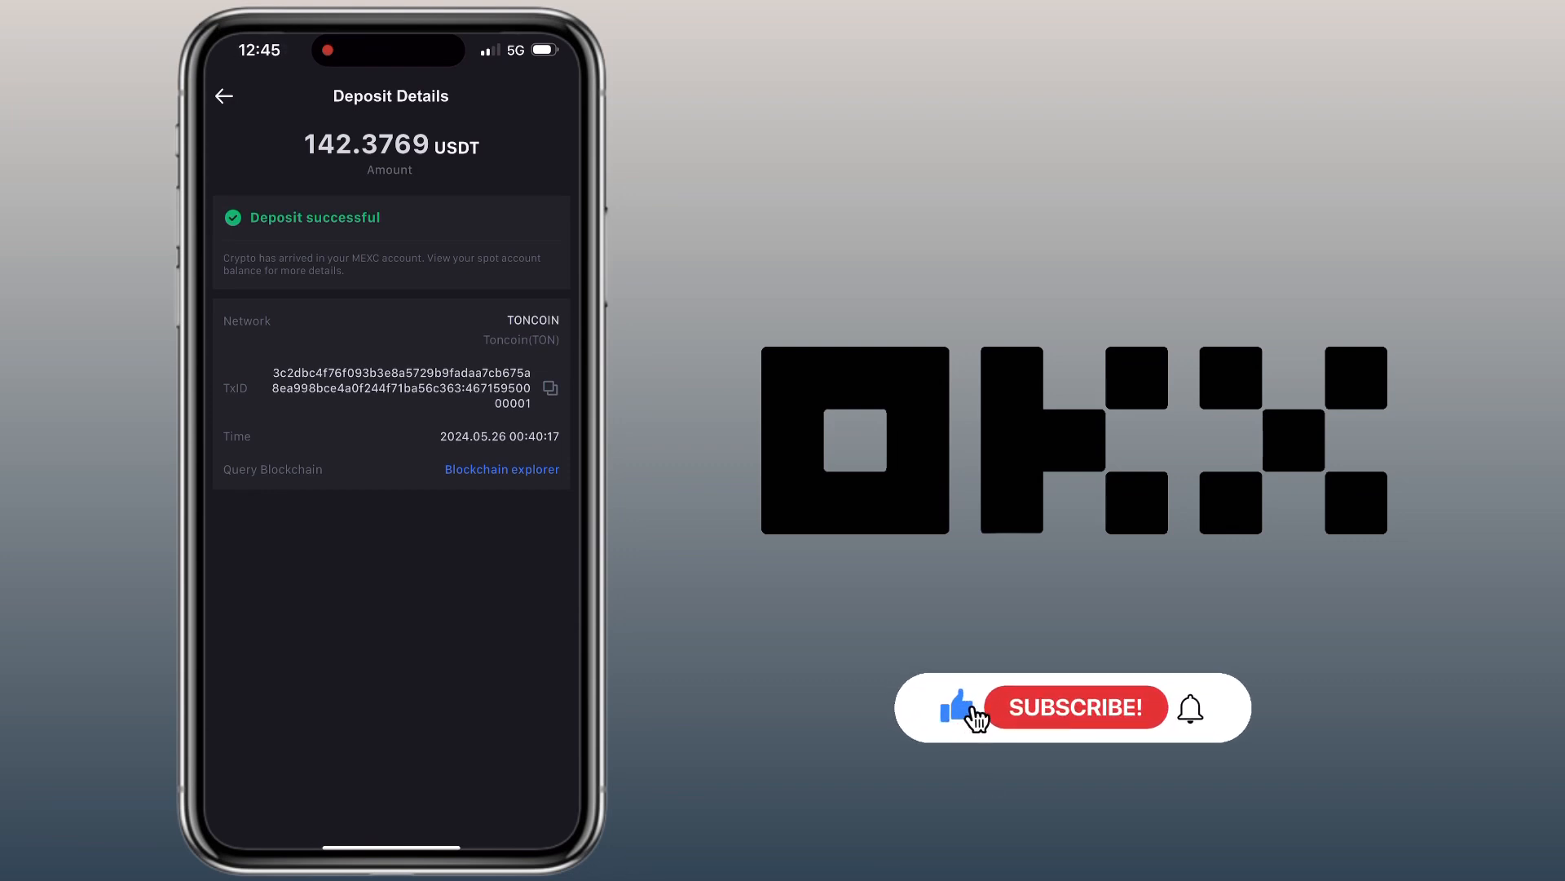
{"action": "left_click", "coordinate": [1073, 707]}
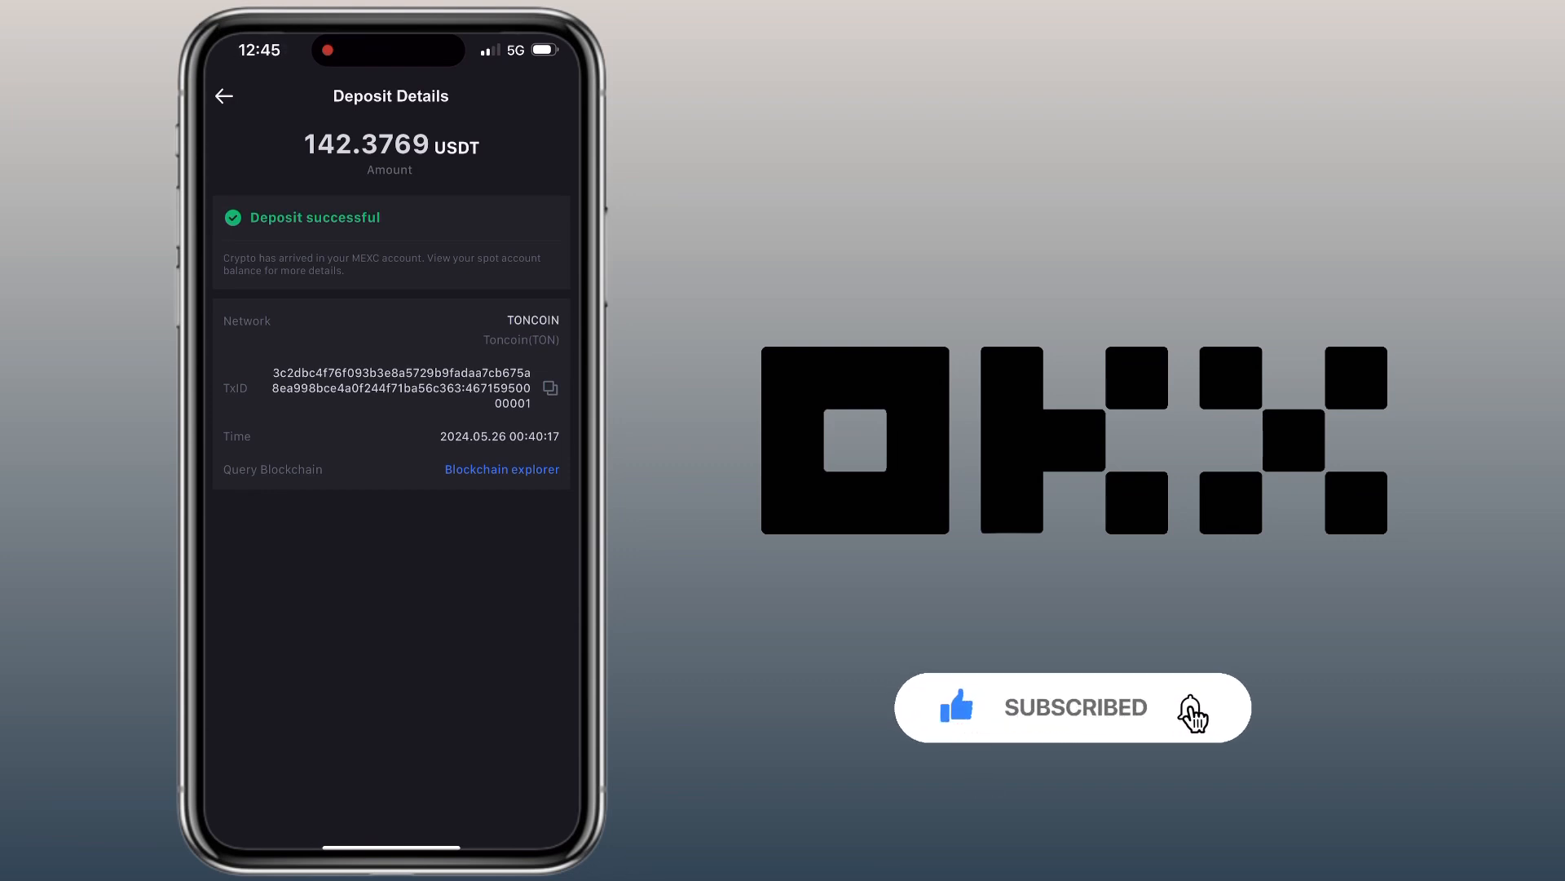